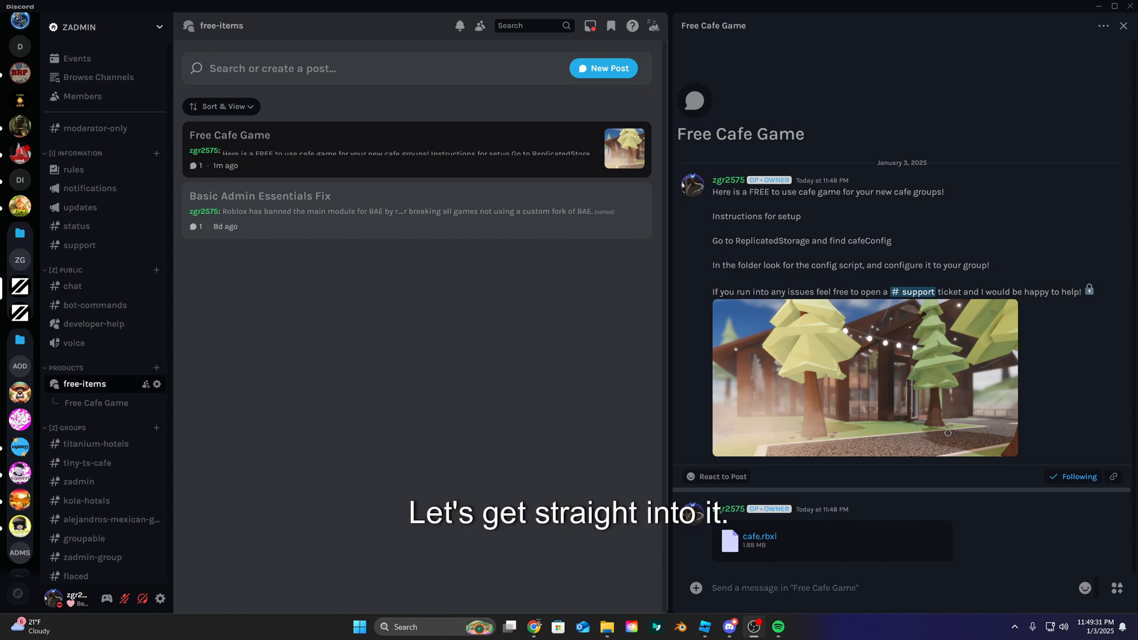
mouse_move(767, 493)
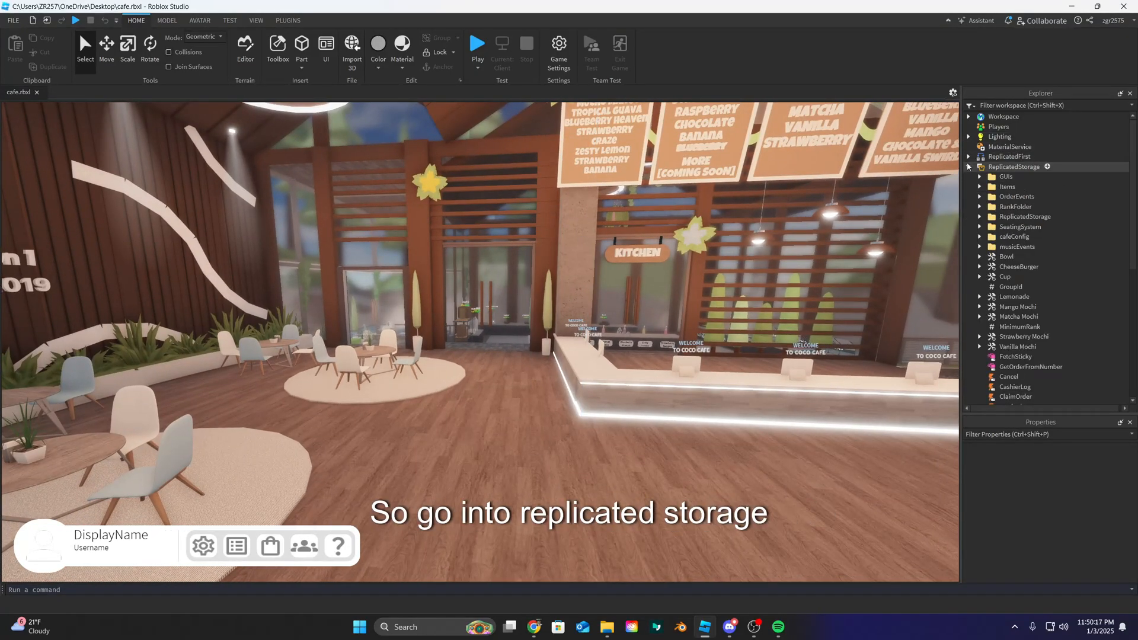
Expand the cafeConfig folder in Explorer and open its config ModuleScript.
click(1014, 236)
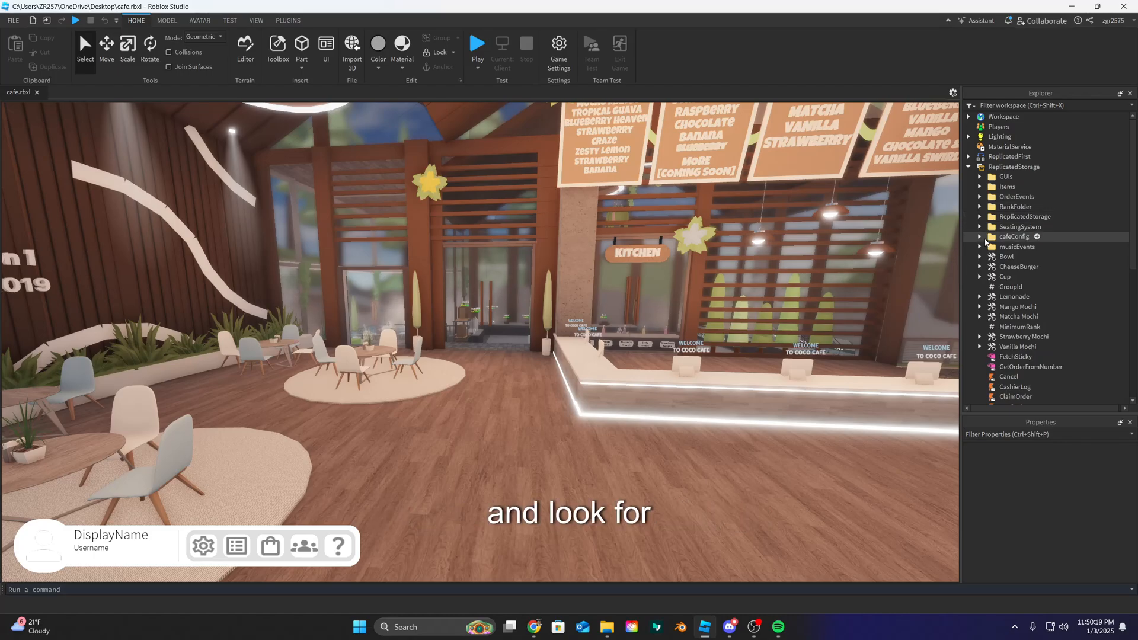
click(979, 237)
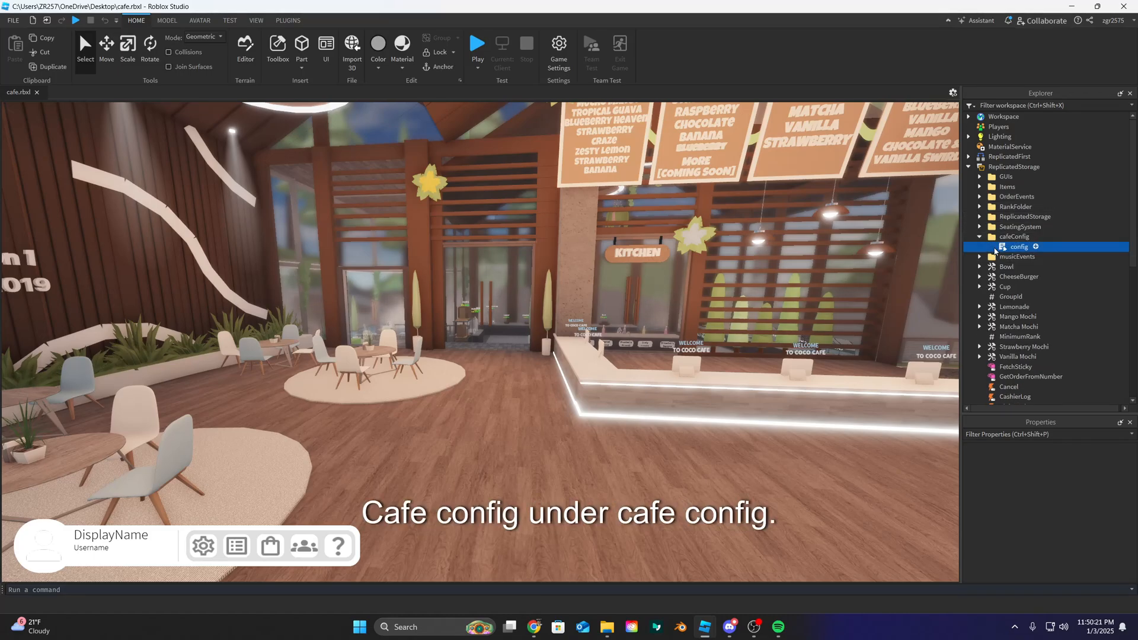
double_click(1018, 247)
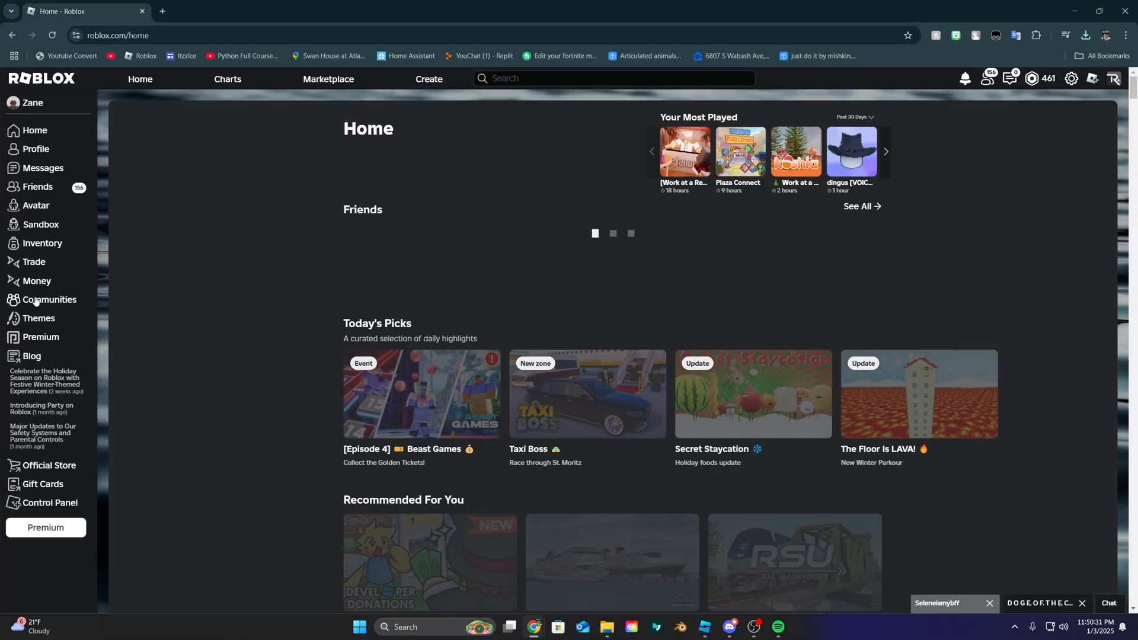
Open the Communities list on roblox.com to look up the group ID.
click(50, 299)
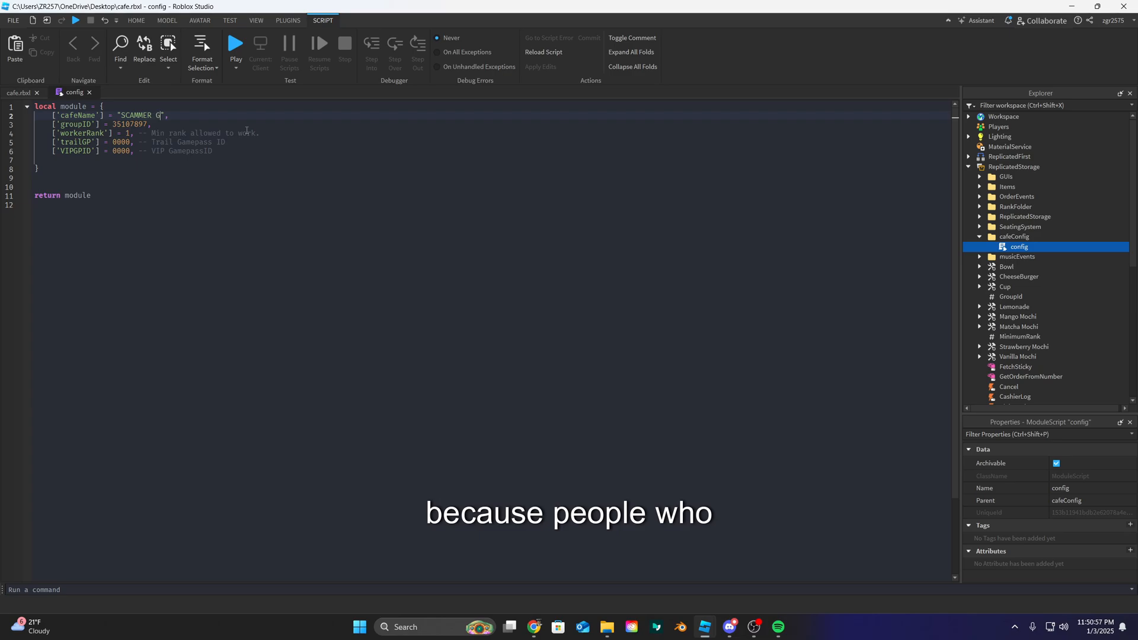
Finish typing 'SCAMMER GET SCAMMED' as cafeName, with groupID 35107897 set.
text(ET SCAMMED)
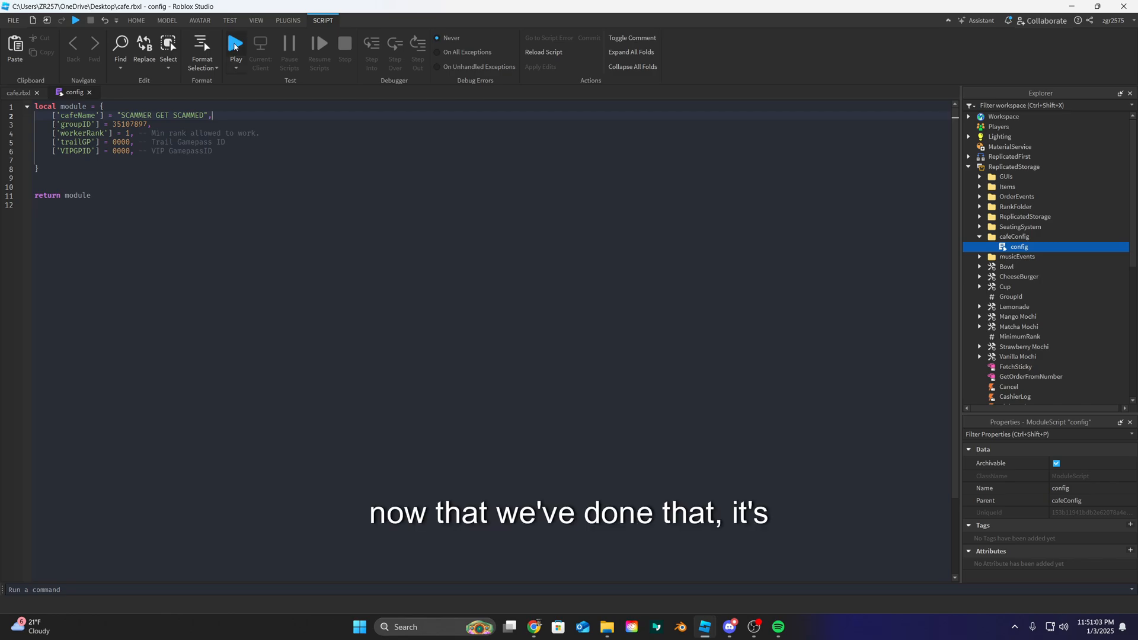
click(235, 46)
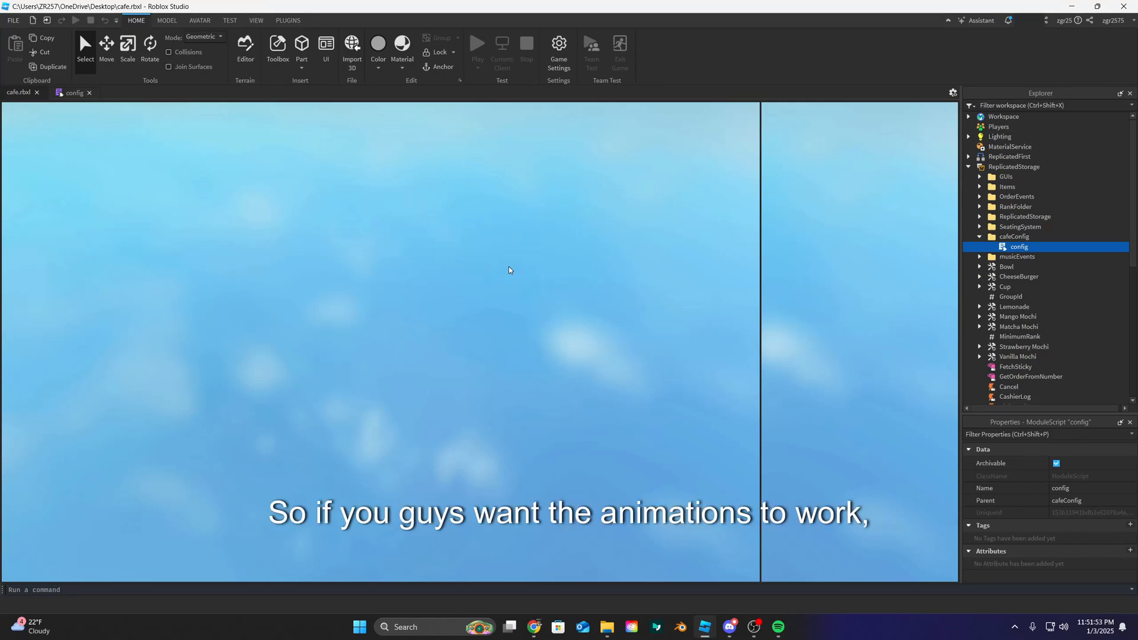
Show the PLUGINS toolbar and expand Workspace to list the cafe's contents.
click(287, 20)
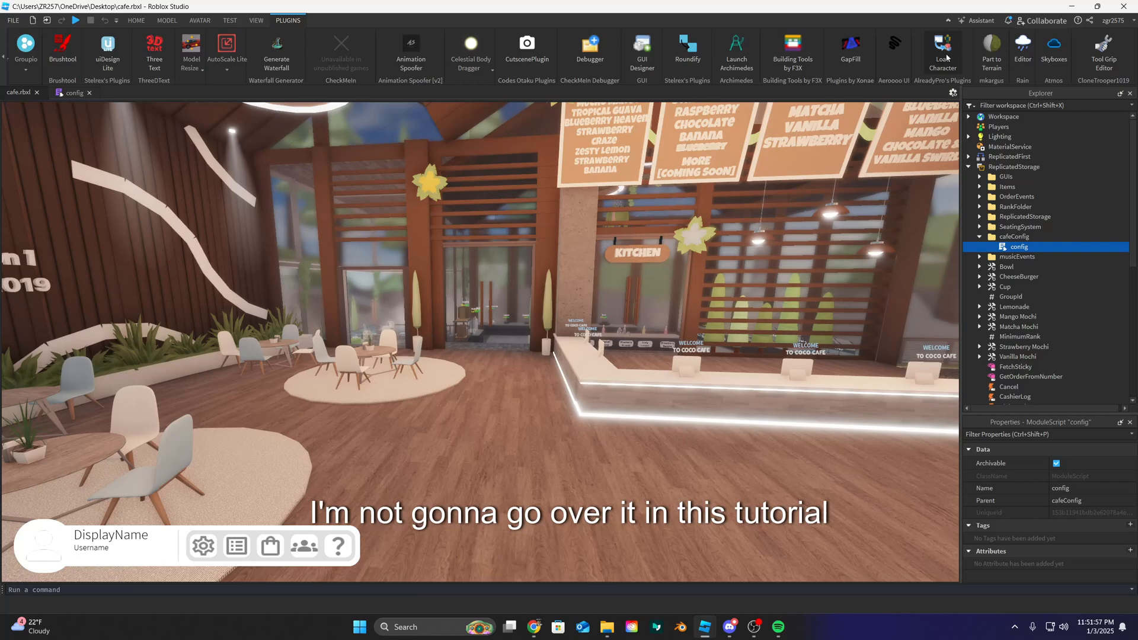
click(411, 46)
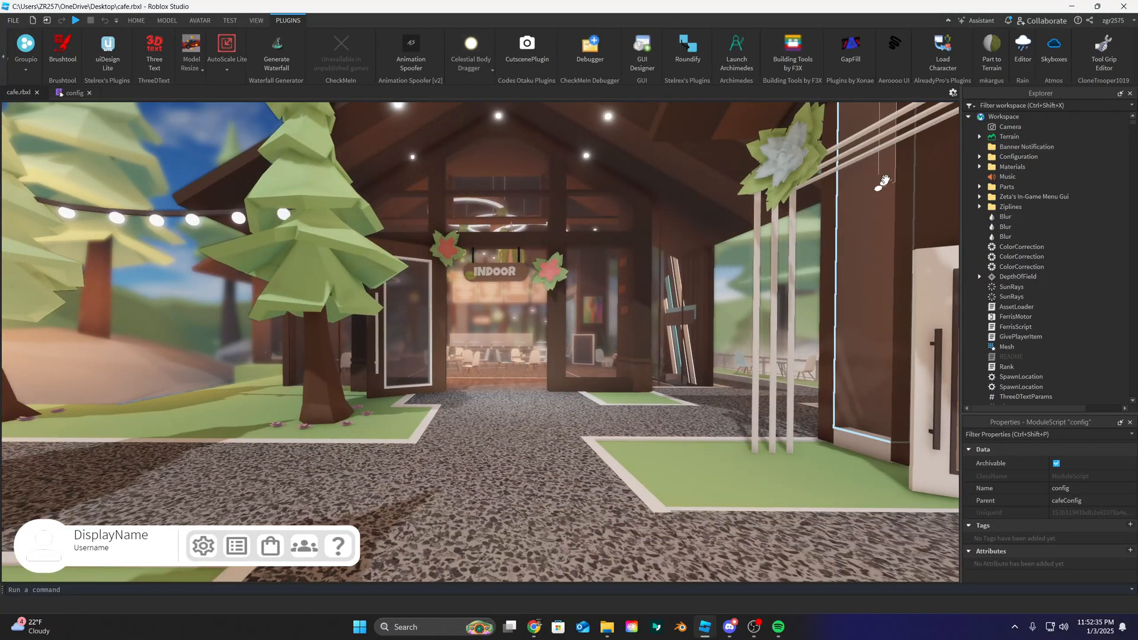
Scroll through the Explorer and start a playtest of the cafe game.
scroll(down, 3)
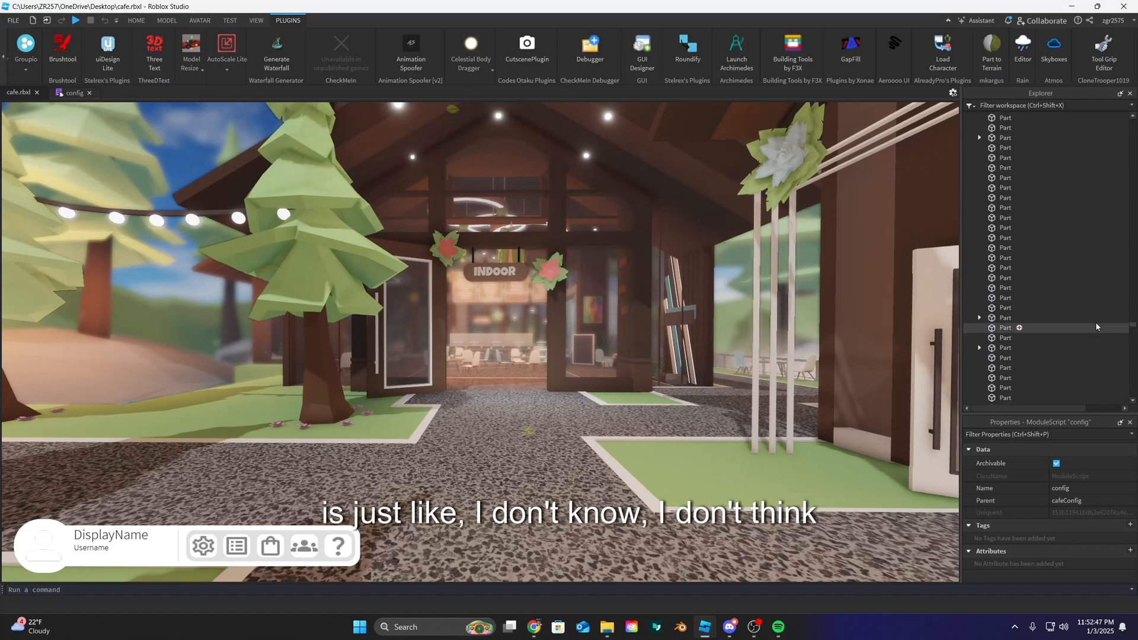
scroll(down, 3)
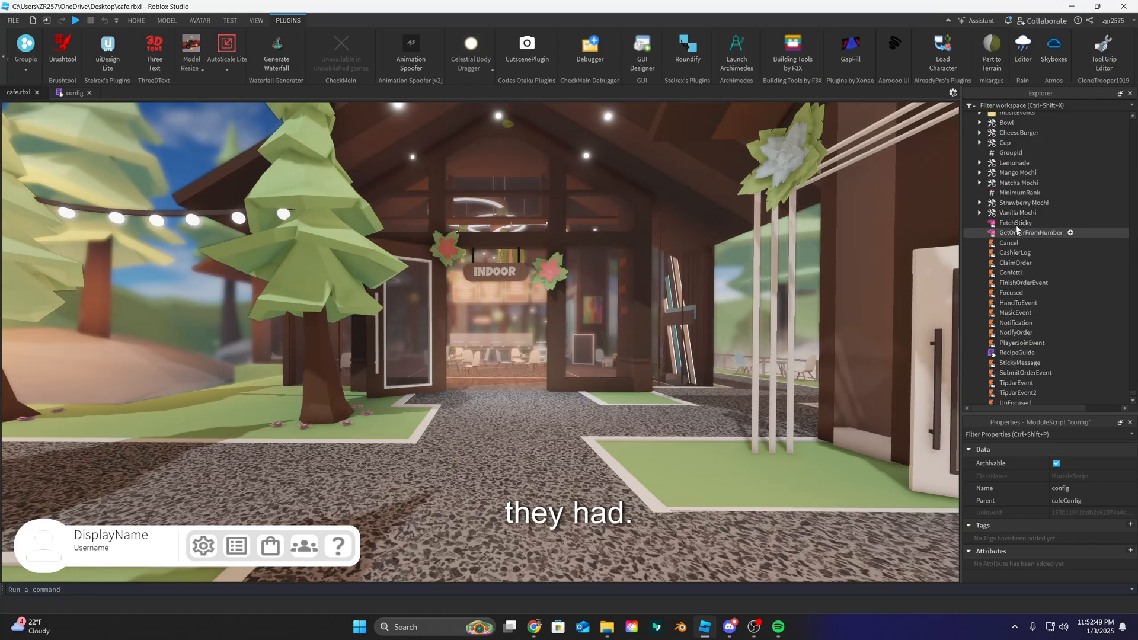
scroll(down, 3)
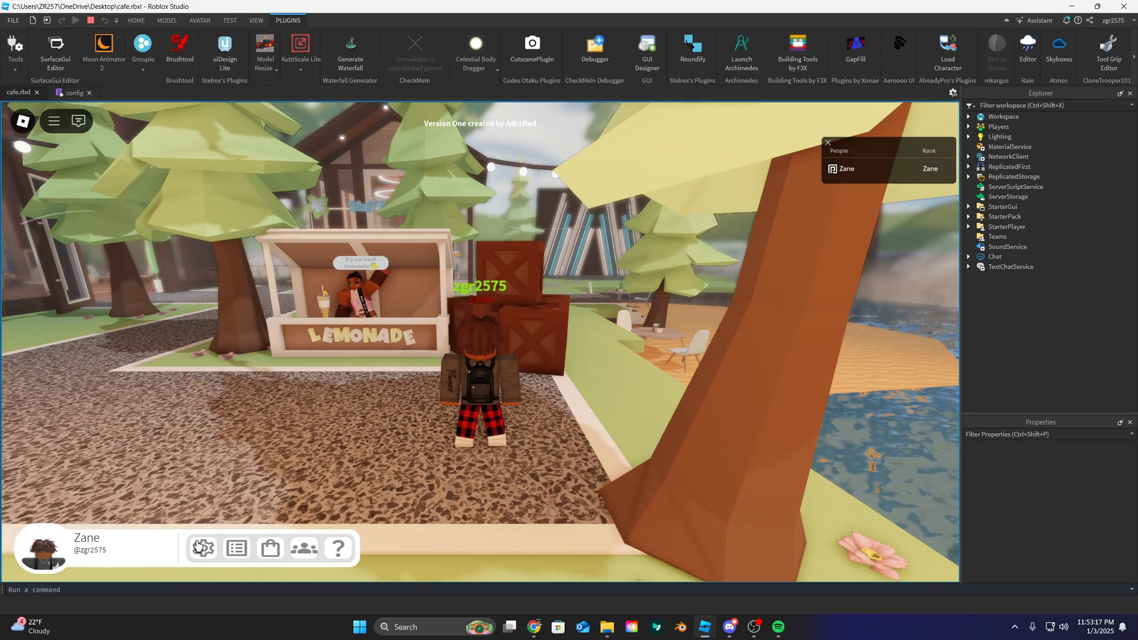
View the in-game Update Log panel, then the Credits panel.
click(236, 548)
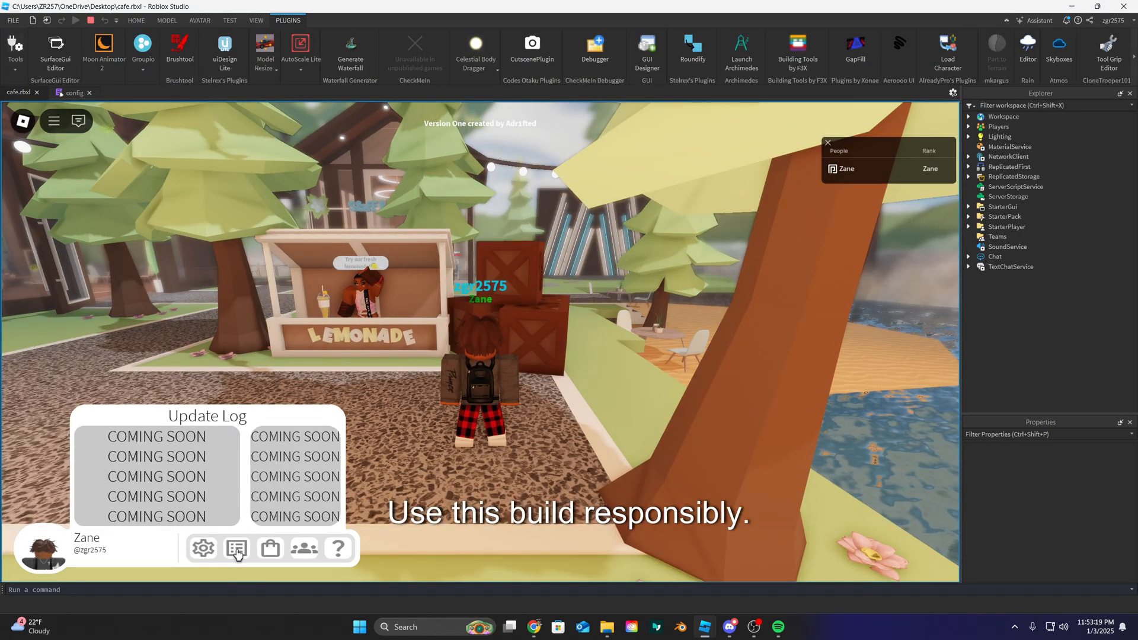
click(304, 547)
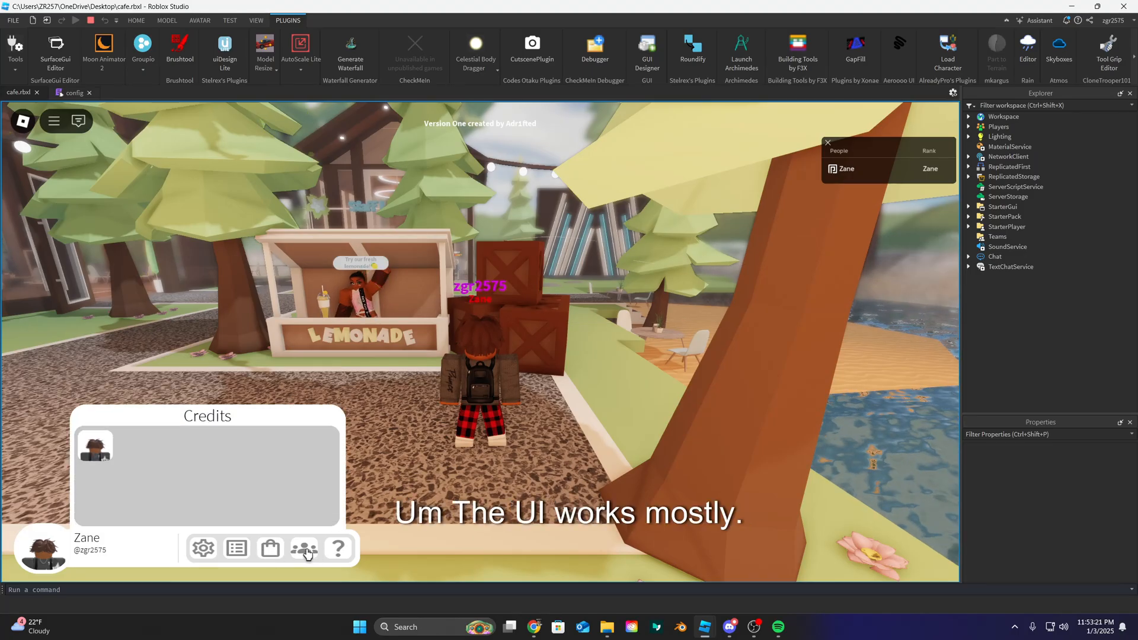